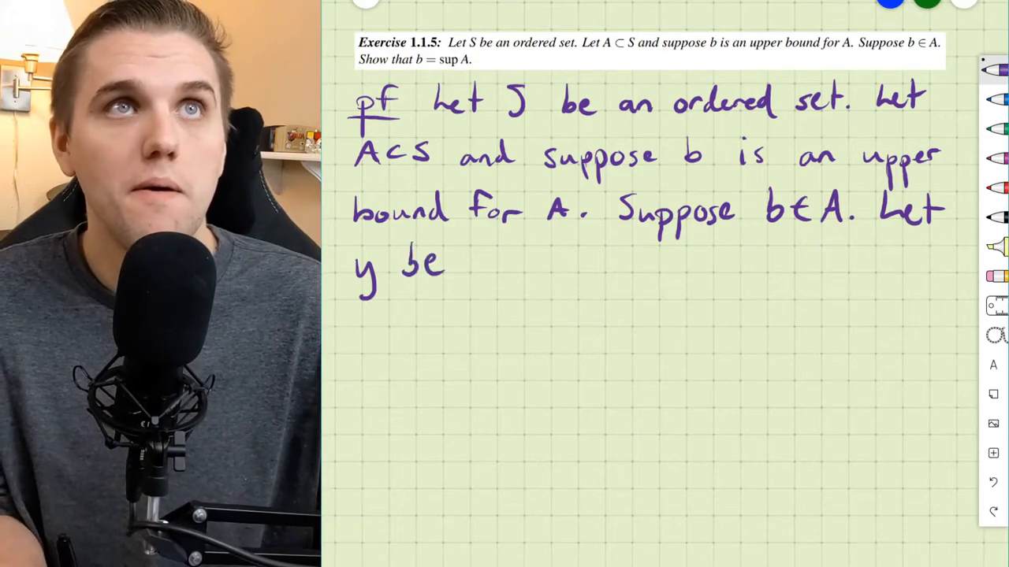
Handwrite "an upper bound of A. Then for all a∈A, a≤y." continuing the proof.
{"action": "type", "text": "an upper bound of A. Then for"}
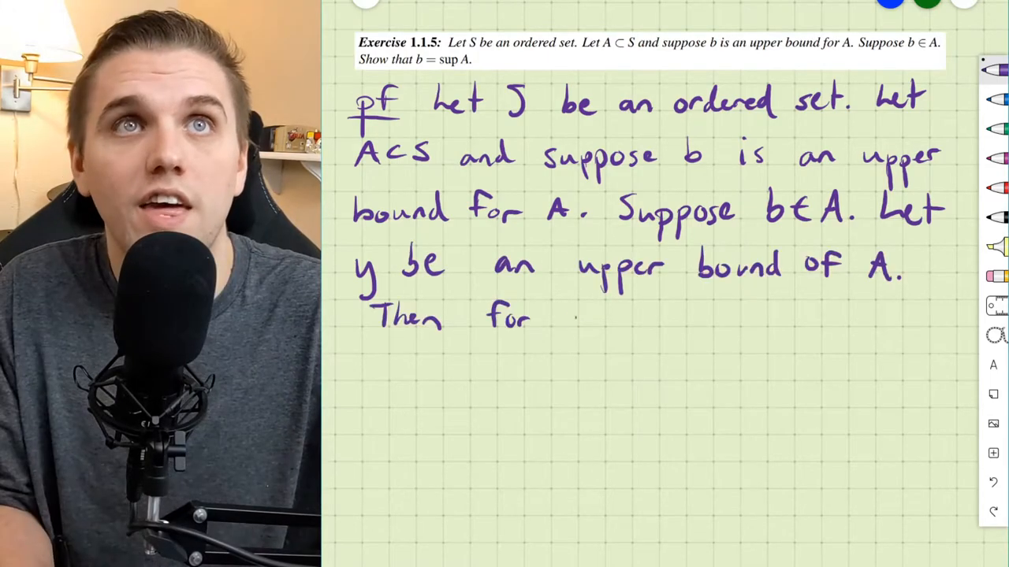
{"action": "type", "text": "all ac"}
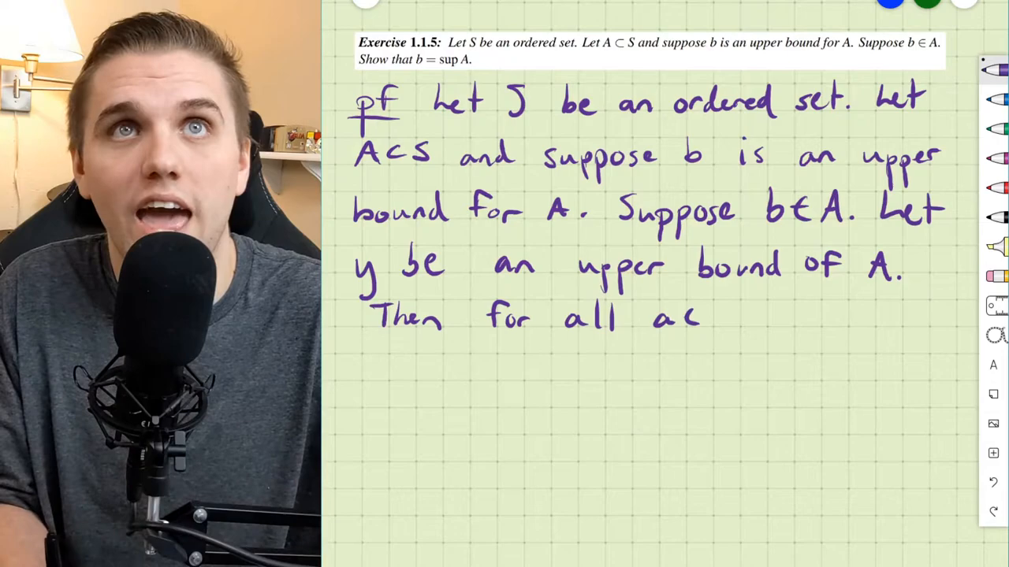
{"action": "type", "text": "∈A,"}
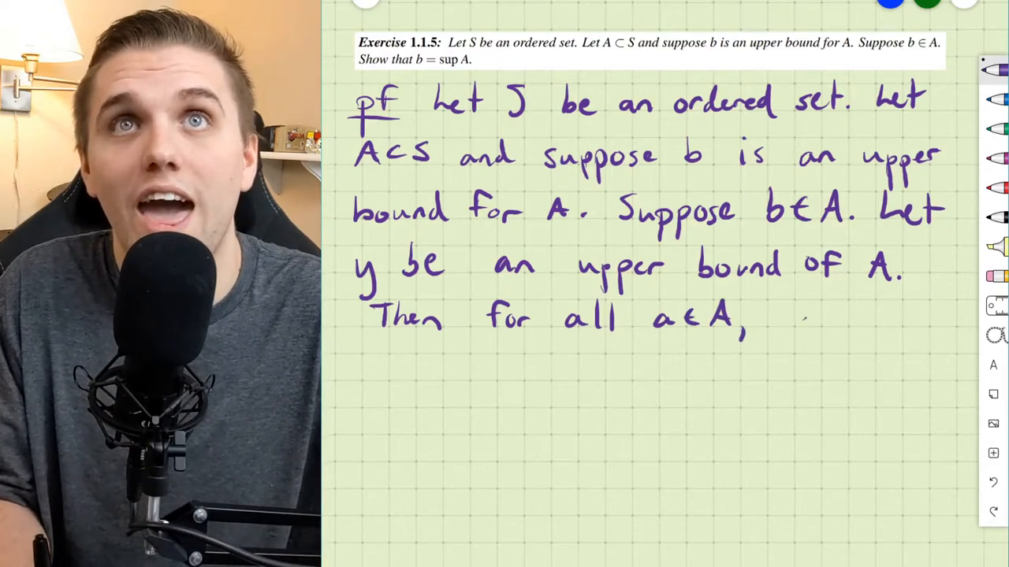
{"action": "type", "text": "a≤"}
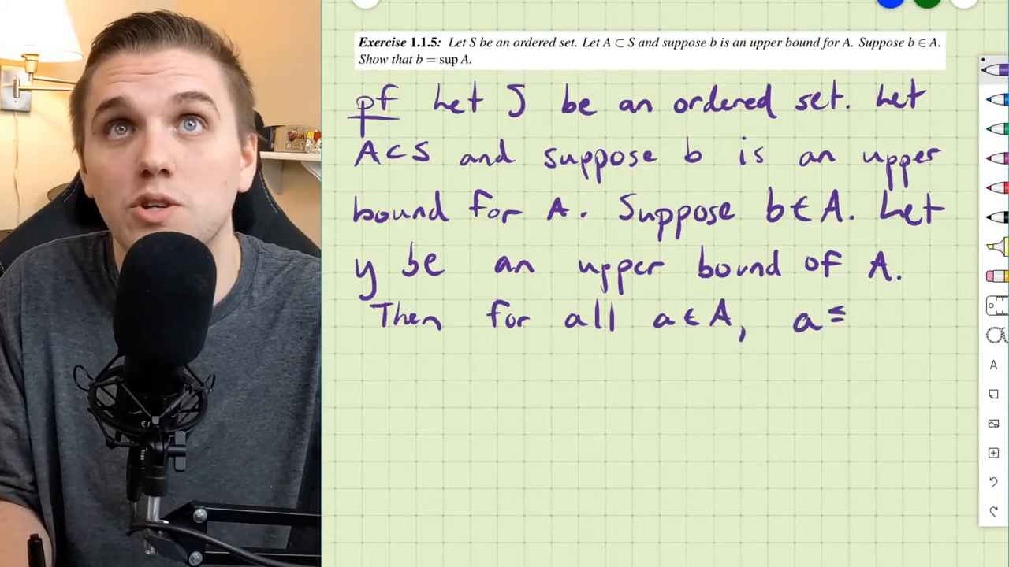
{"action": "type", "text": "y."}
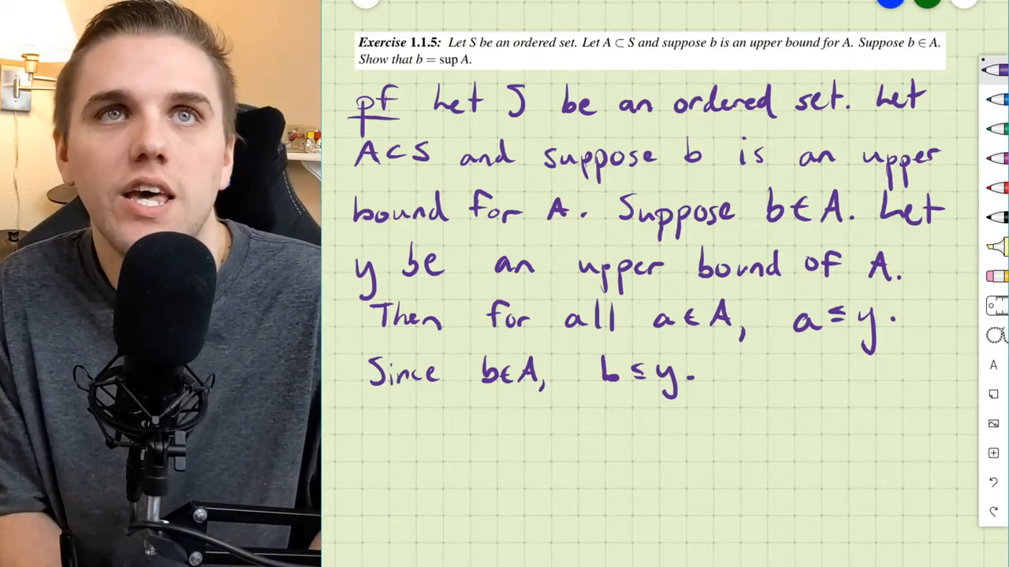
Begin an arrow stroke beneath b in the line "b≤y".
{"action": "left_click_drag", "start_coordinate": [607, 394], "coordinate": [608, 426]}
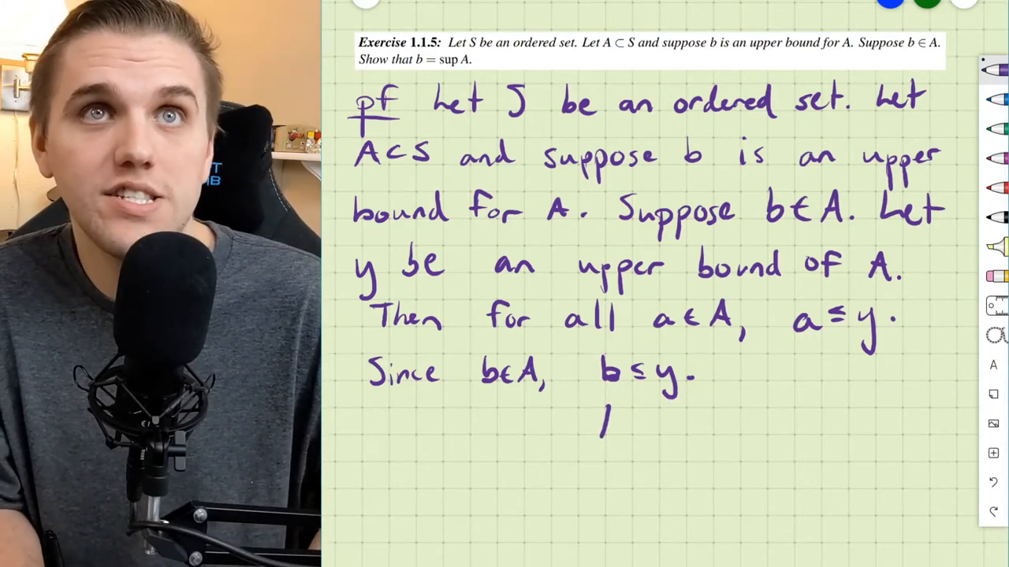
Draw up-arrows at b and y, then conclude with "So b=sup(A)".
{"action": "left_click_drag", "start_coordinate": [607, 438], "coordinate": [607, 397]}
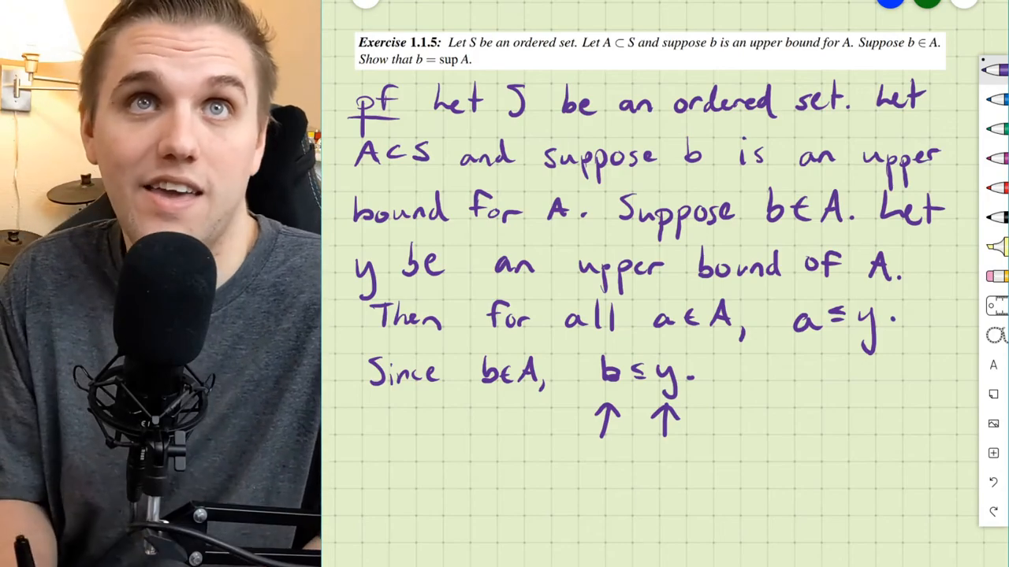
{"action": "type", "text": "So b=s"}
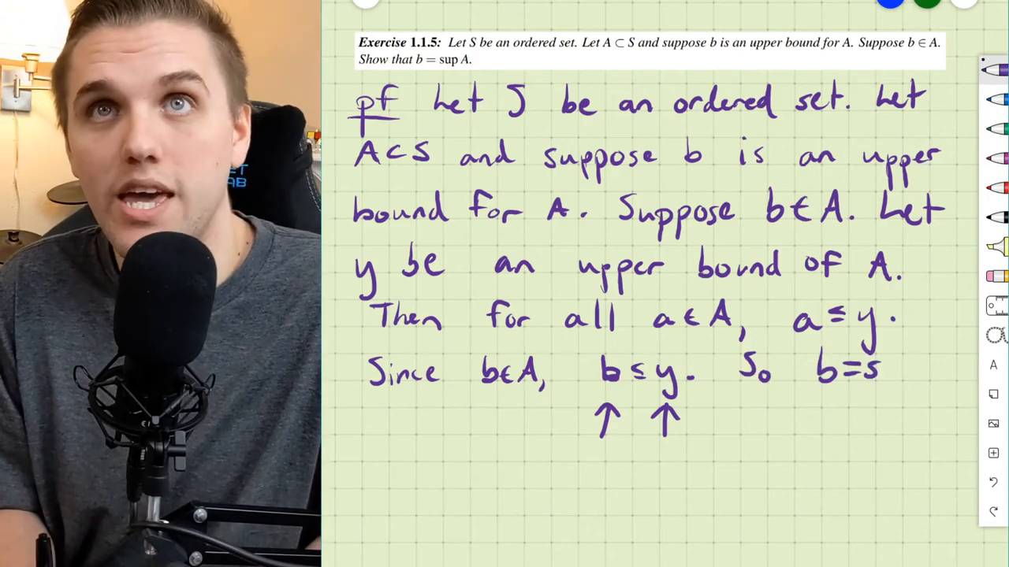
{"action": "type", "text": "up(A)"}
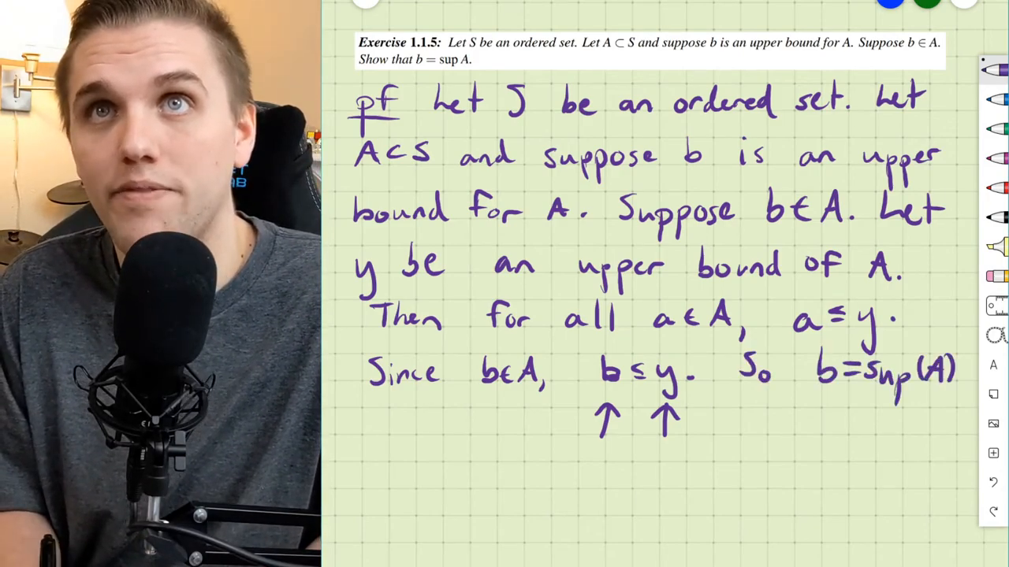